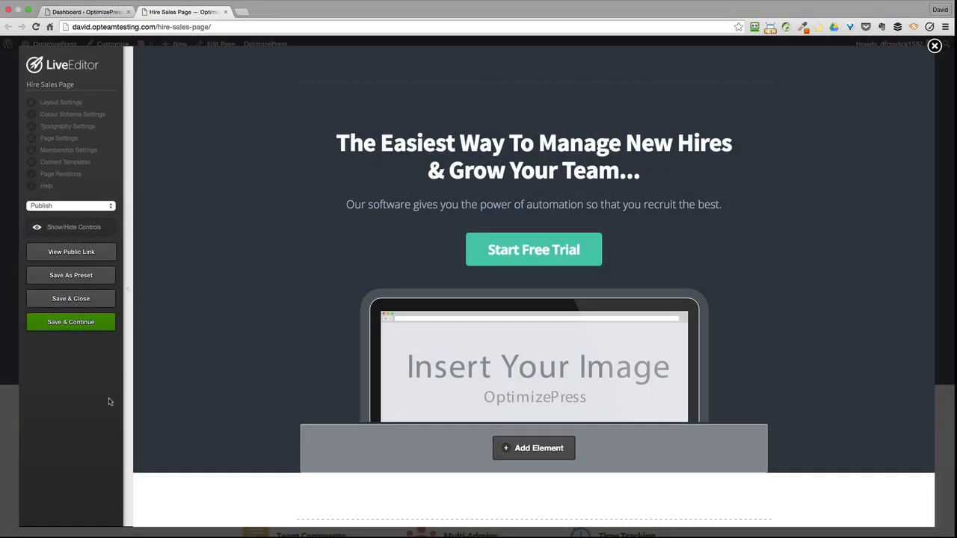
{"action": "mouse_move", "coordinate": [197, 136]}
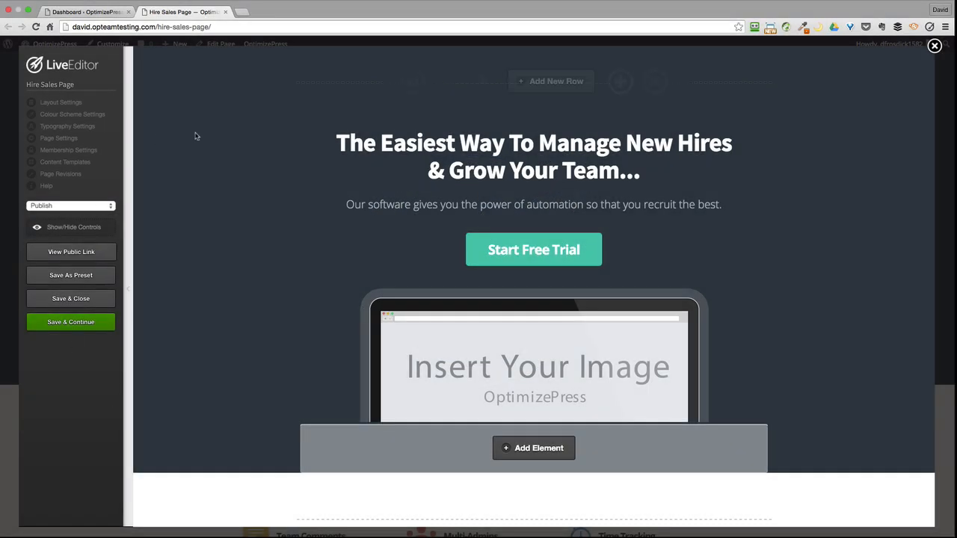
{"action": "mouse_move", "coordinate": [72, 113]}
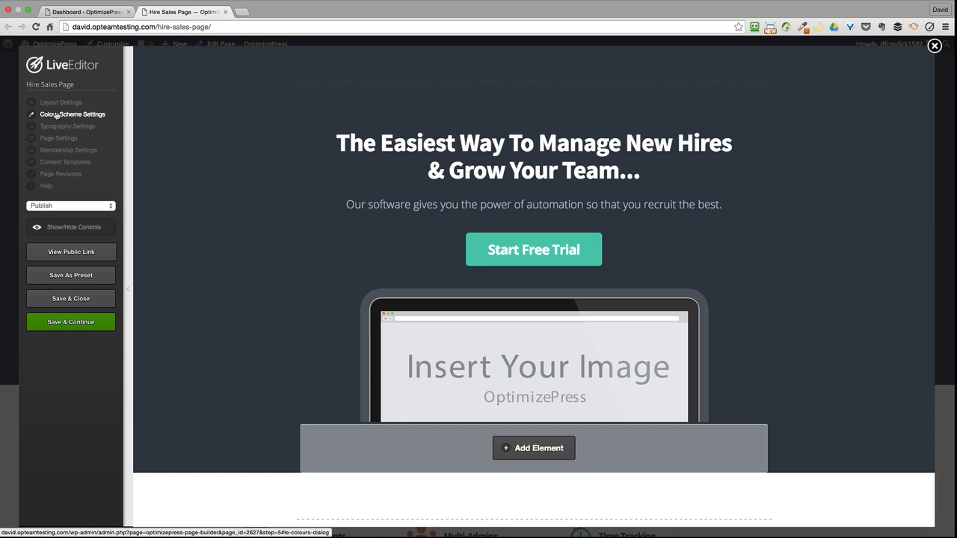
{"action": "mouse_move", "coordinate": [157, 135]}
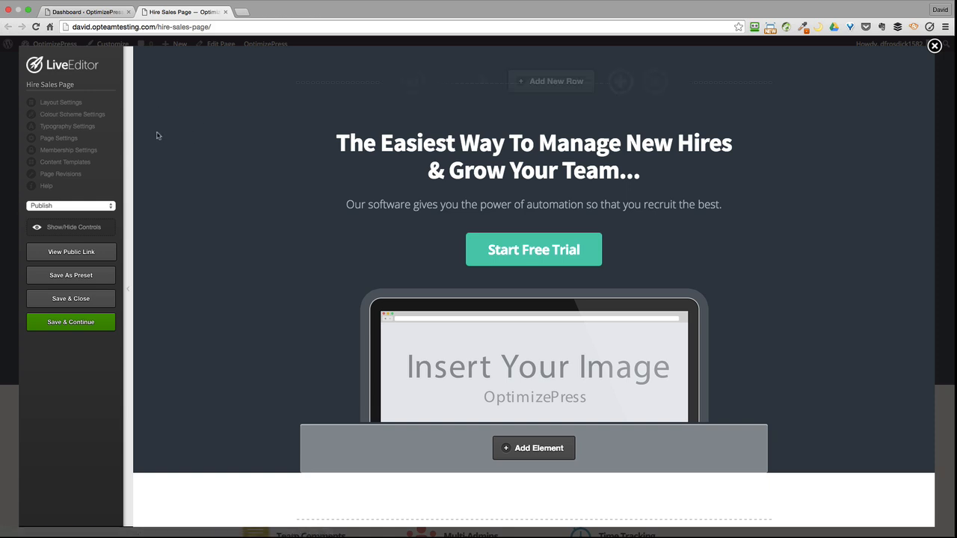
{"action": "mouse_move", "coordinate": [123, 184]}
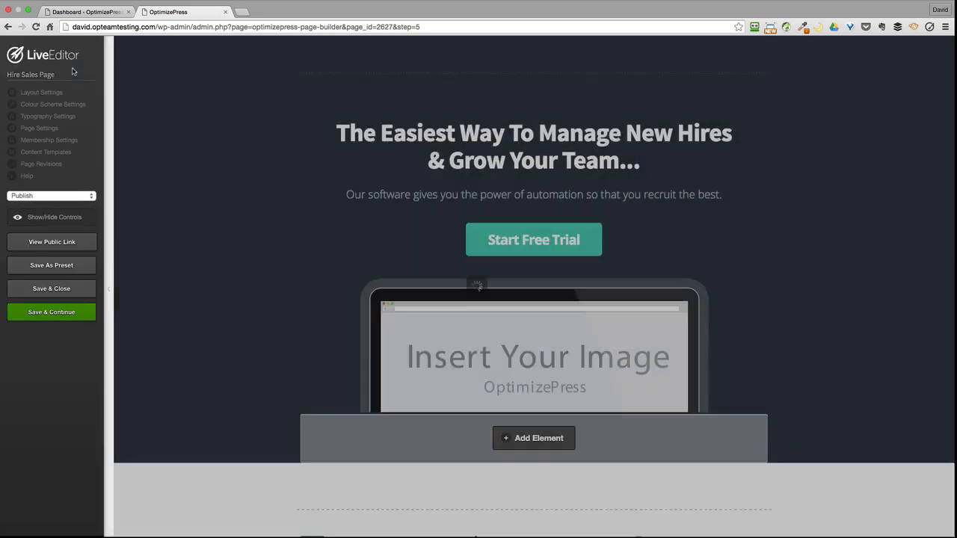
Open the Hire Sales Page's public link in a new tab, skim it, then return to LiveEditor.
{"action": "scroll", "scroll_direction": "down", "scroll_amount": 3}
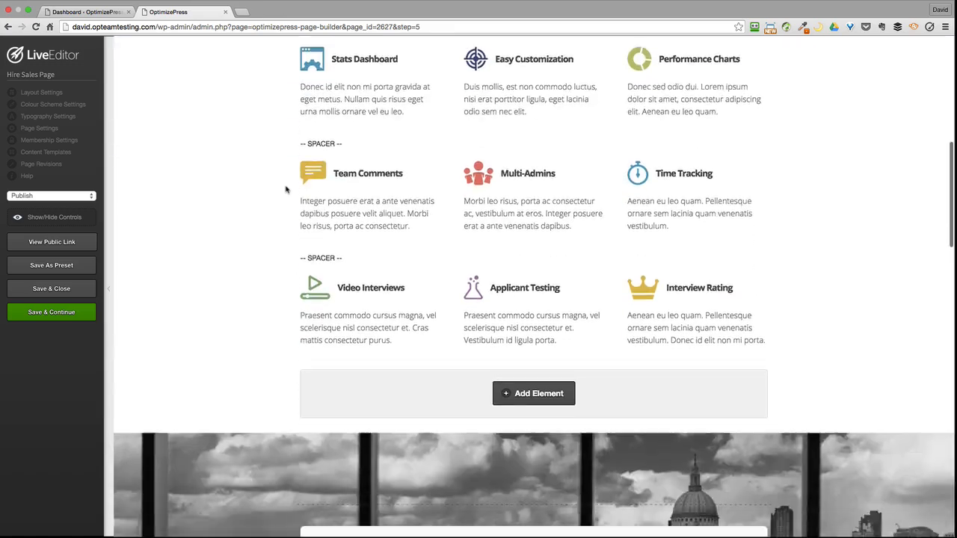
{"action": "scroll", "scroll_direction": "up", "scroll_amount": 3}
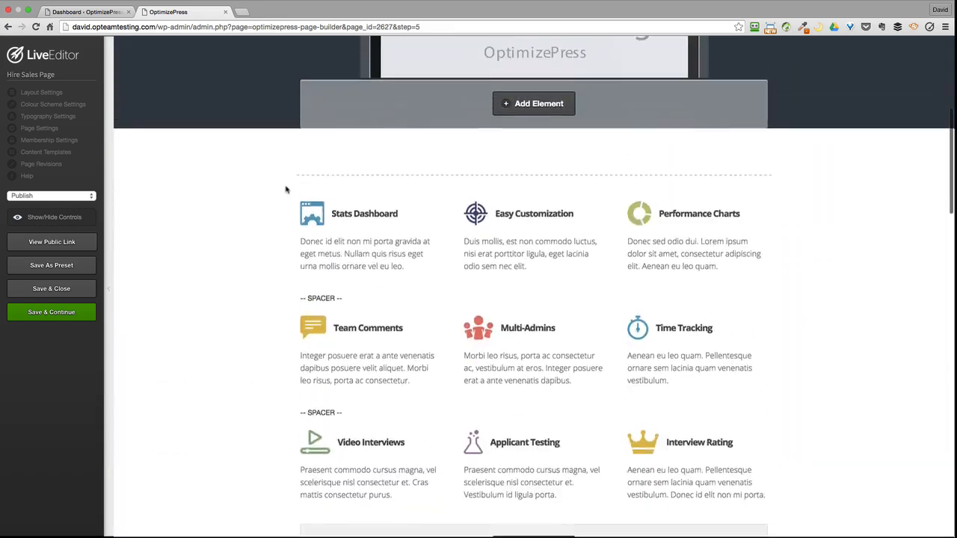
{"action": "scroll", "scroll_direction": "up", "scroll_amount": 3}
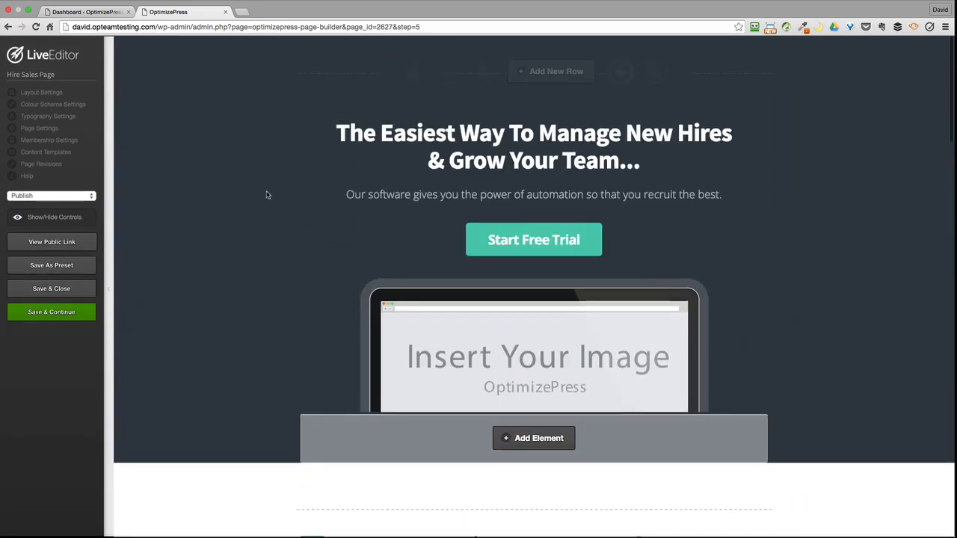
{"action": "left_click", "coordinate": [52, 241]}
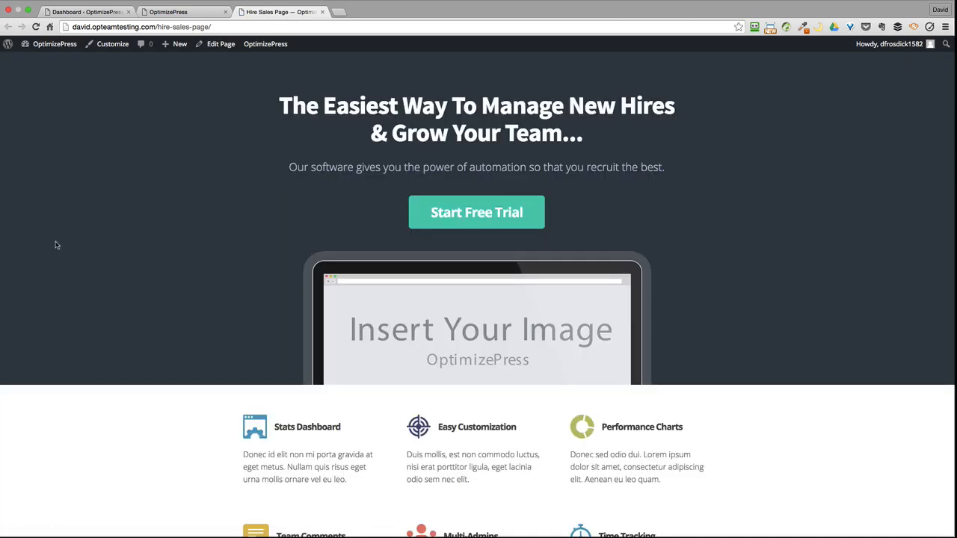
{"action": "scroll", "scroll_direction": "down", "scroll_amount": 3}
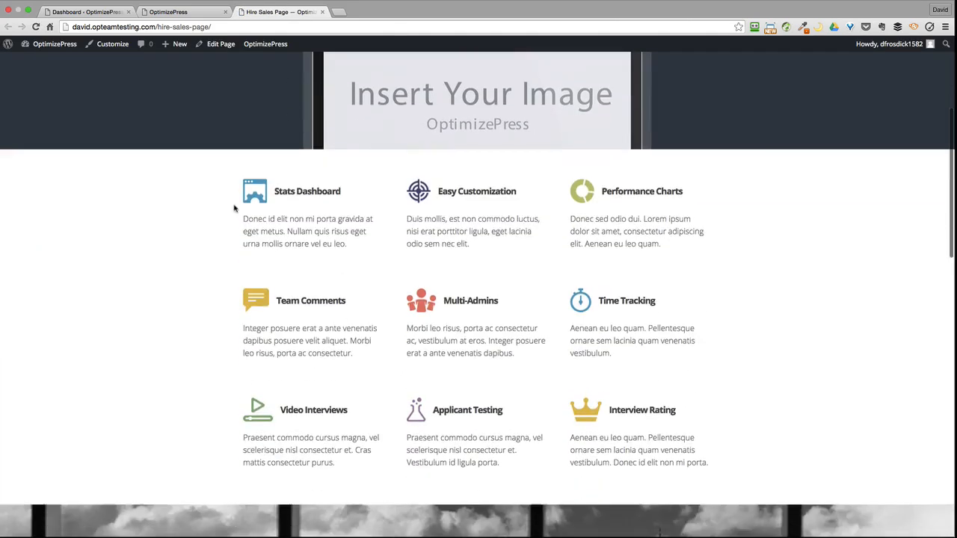
{"action": "left_click", "coordinate": [221, 43]}
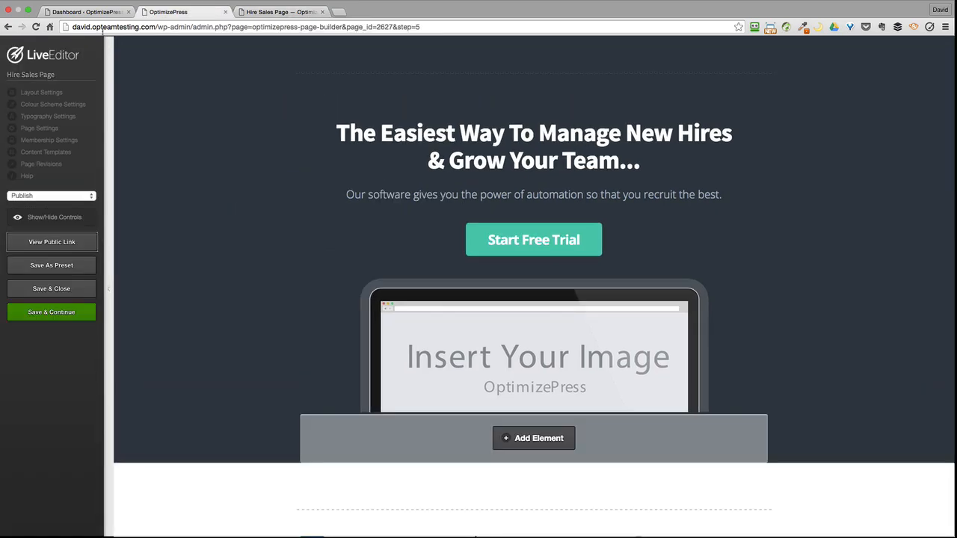